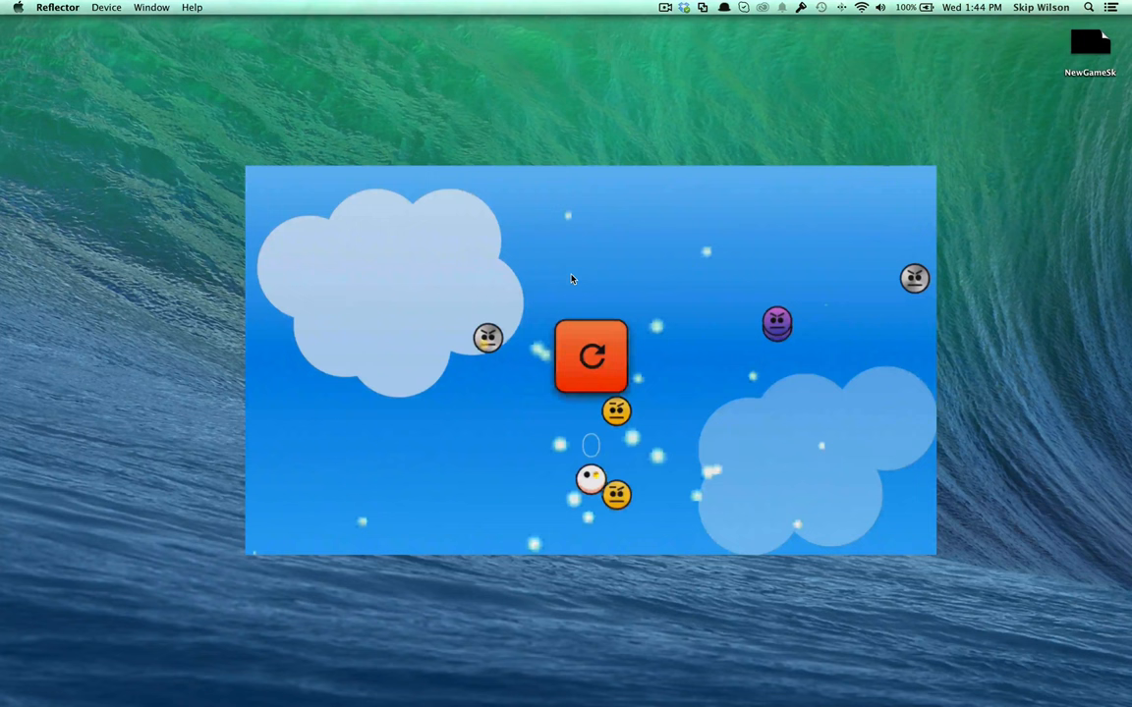
Create the iOS Game project DodgeTheSkips (Swift, SpriteKit) and save it in the projects folder
left_click(590, 355)
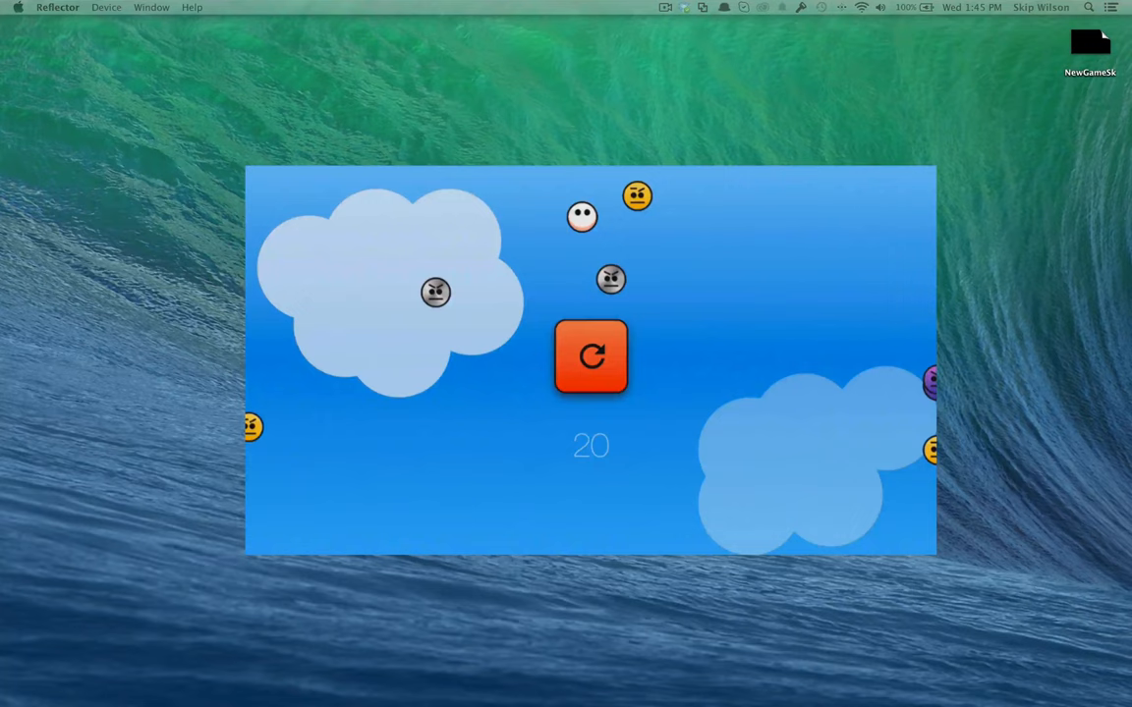
left_click(1020, 538)
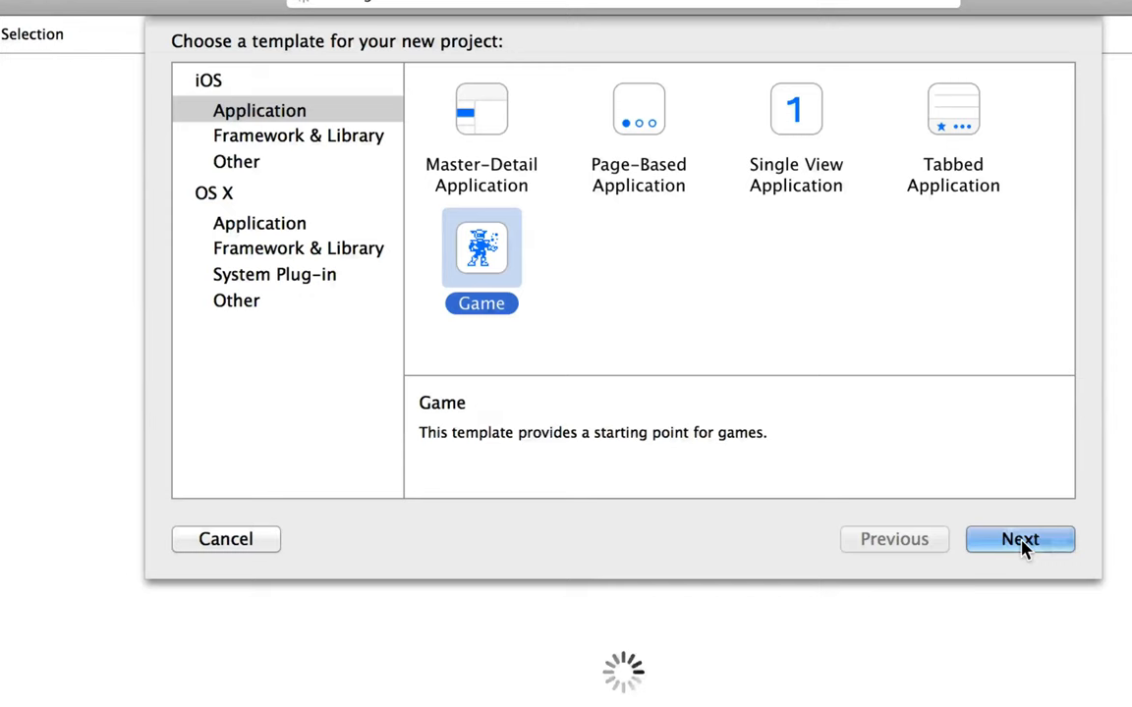
left_click(1020, 539)
type("Dod")
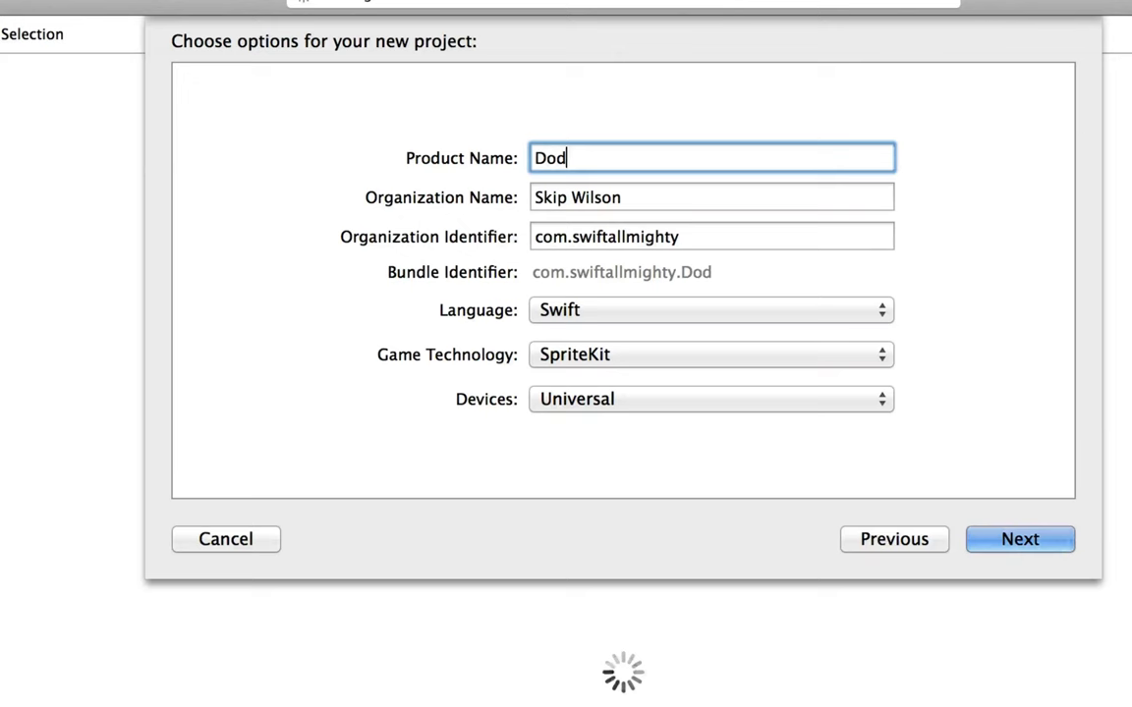
left_click(1020, 539)
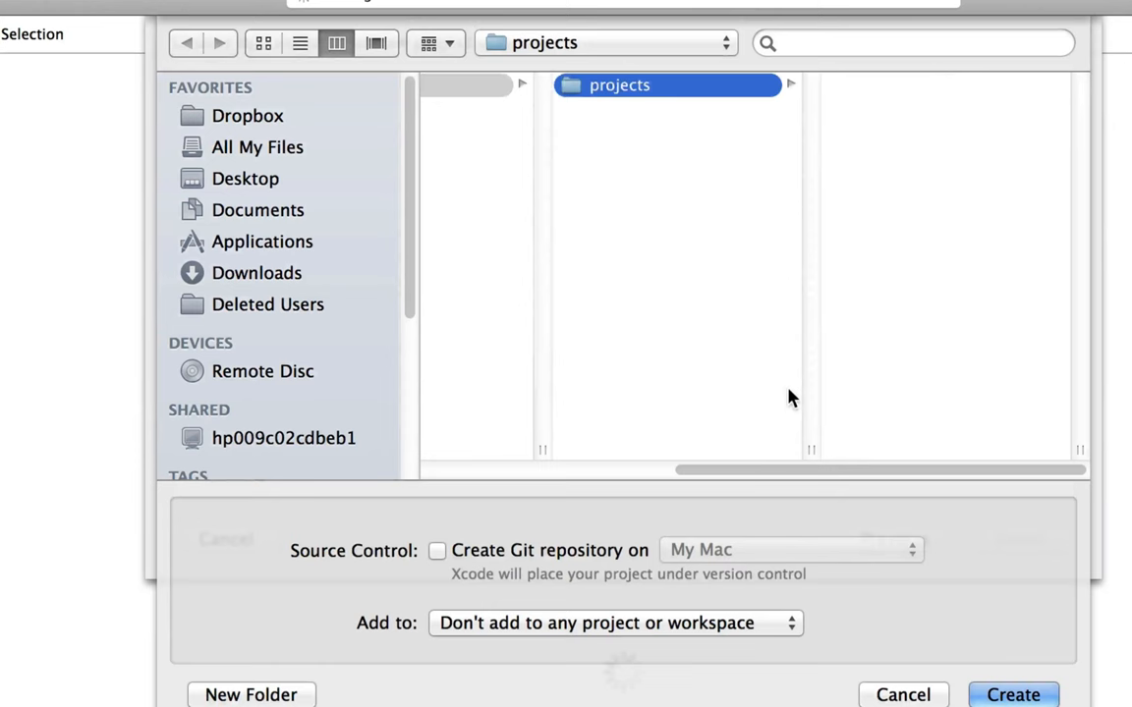
left_click(1014, 696)
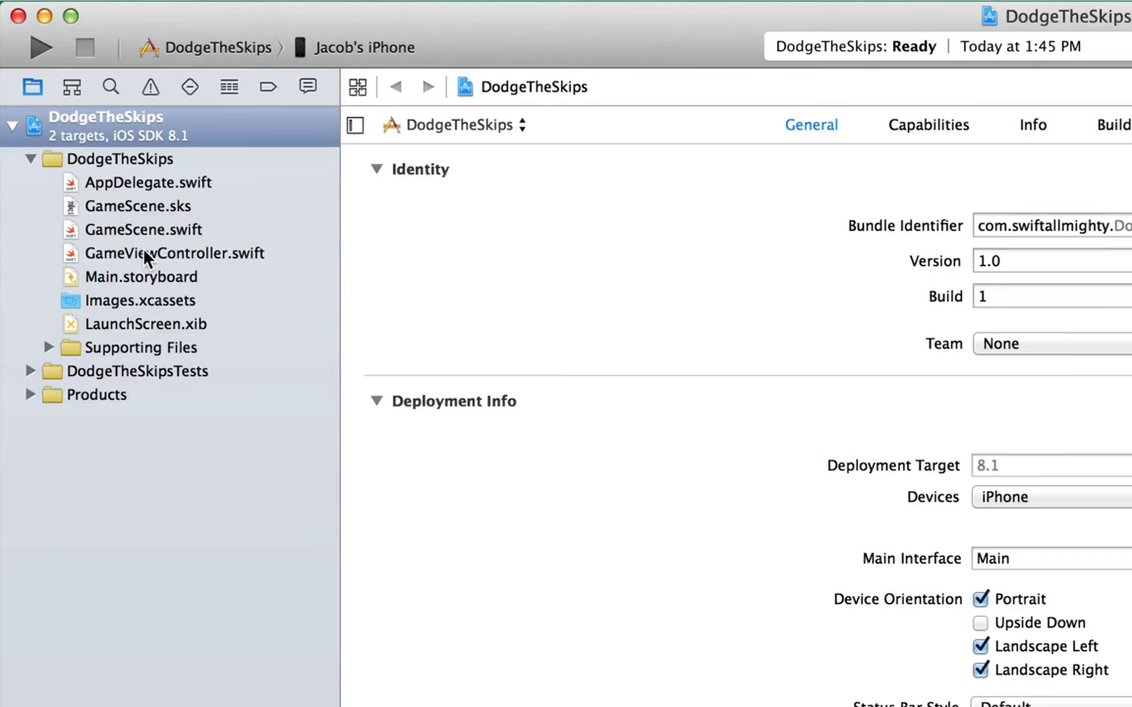
In GameViewController.swift, start viewDidLoad with let scene = GameScene()
left_click(173, 251)
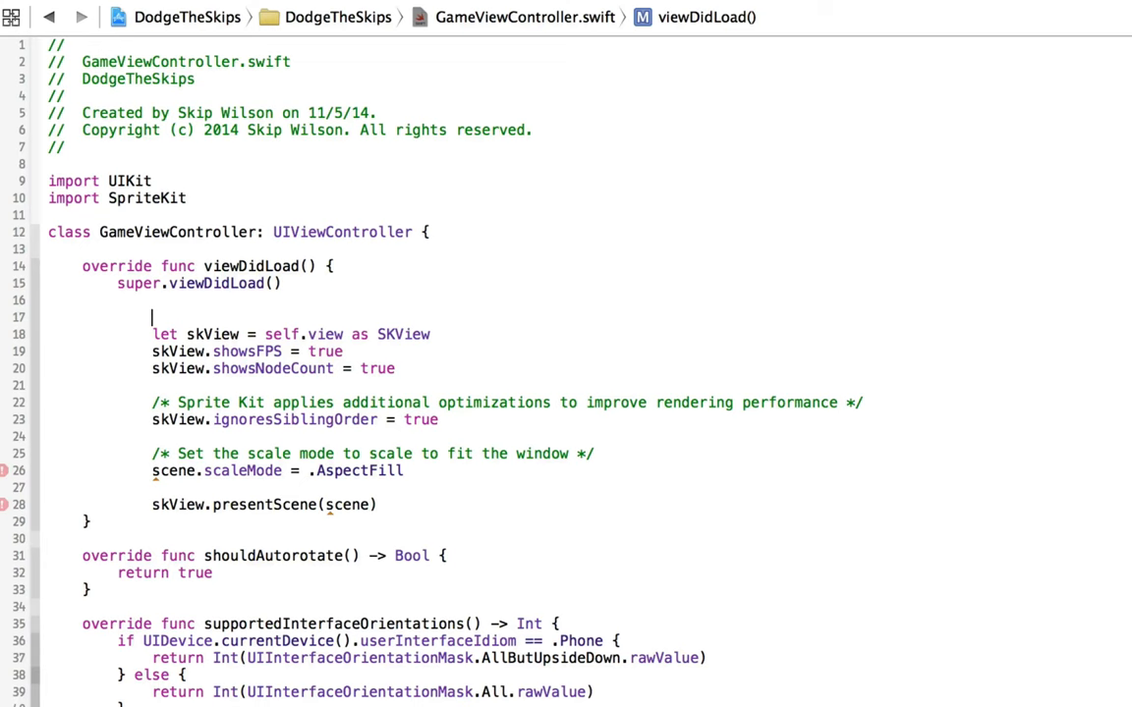
type("let scene = GameScene()")
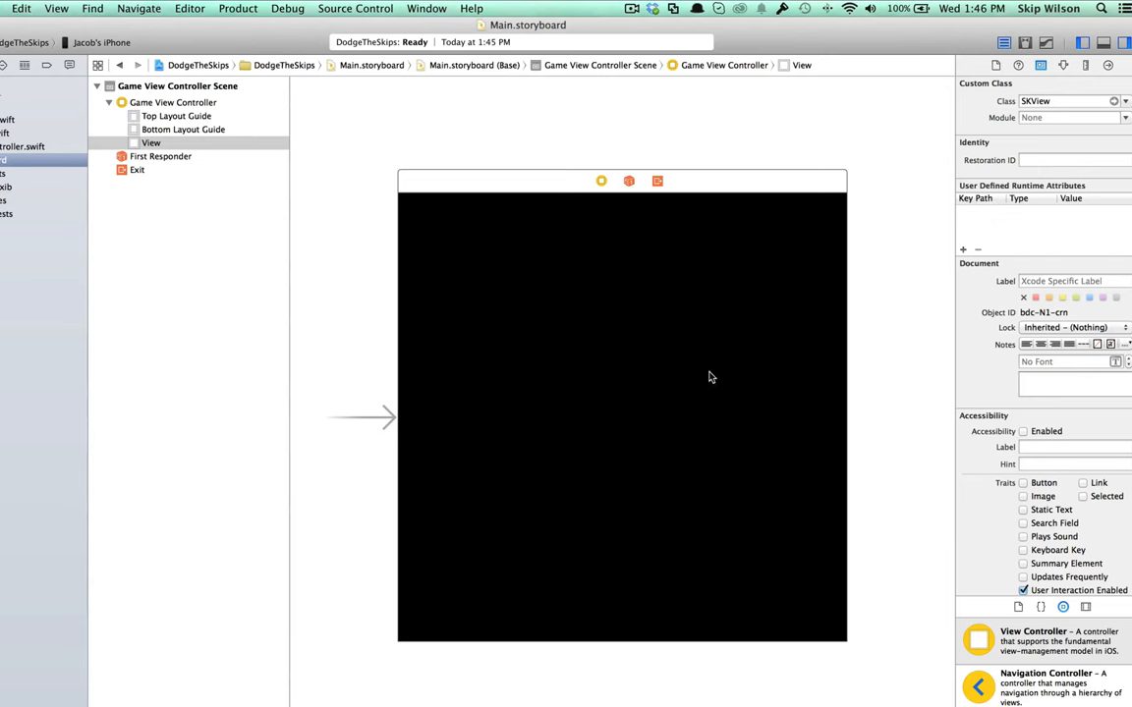
mouse_move(578, 267)
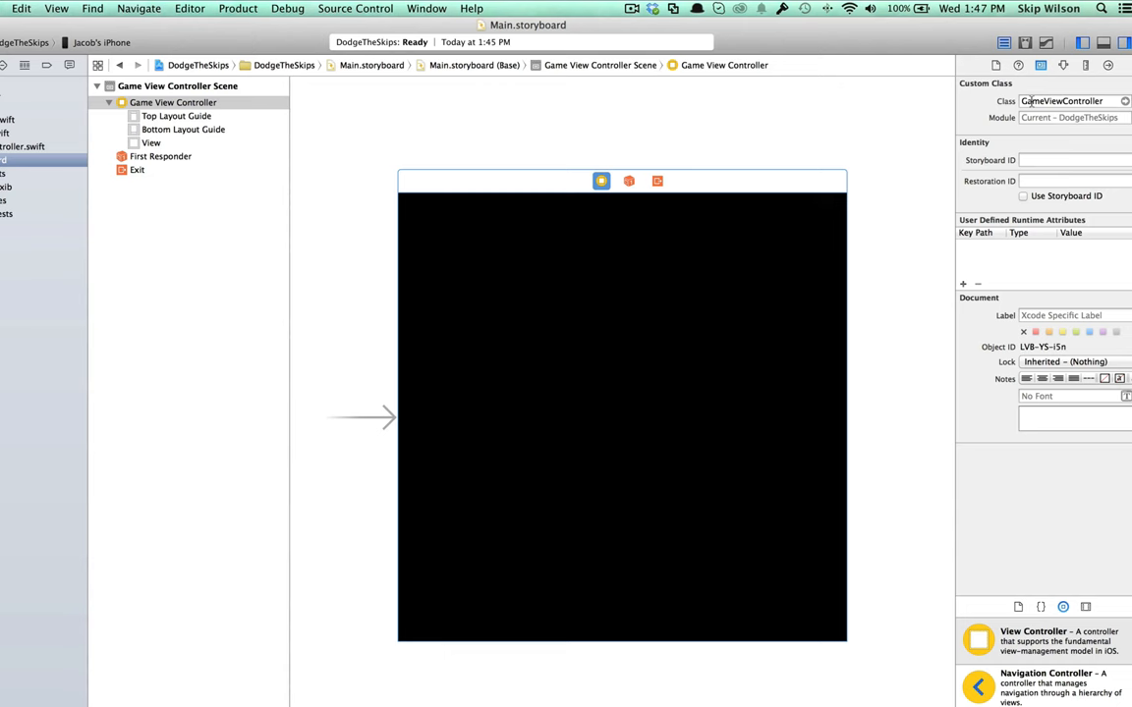
Check the storyboard controller's class is GameViewController, then return to its code
triple_click(1061, 100)
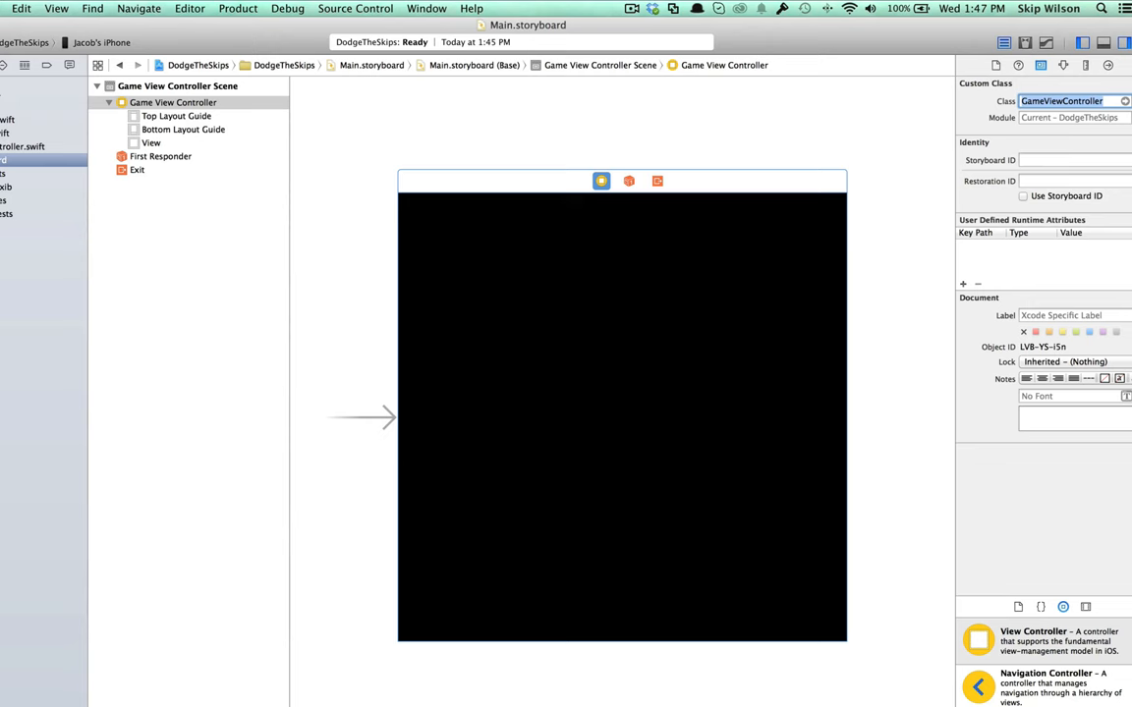
left_click(23, 145)
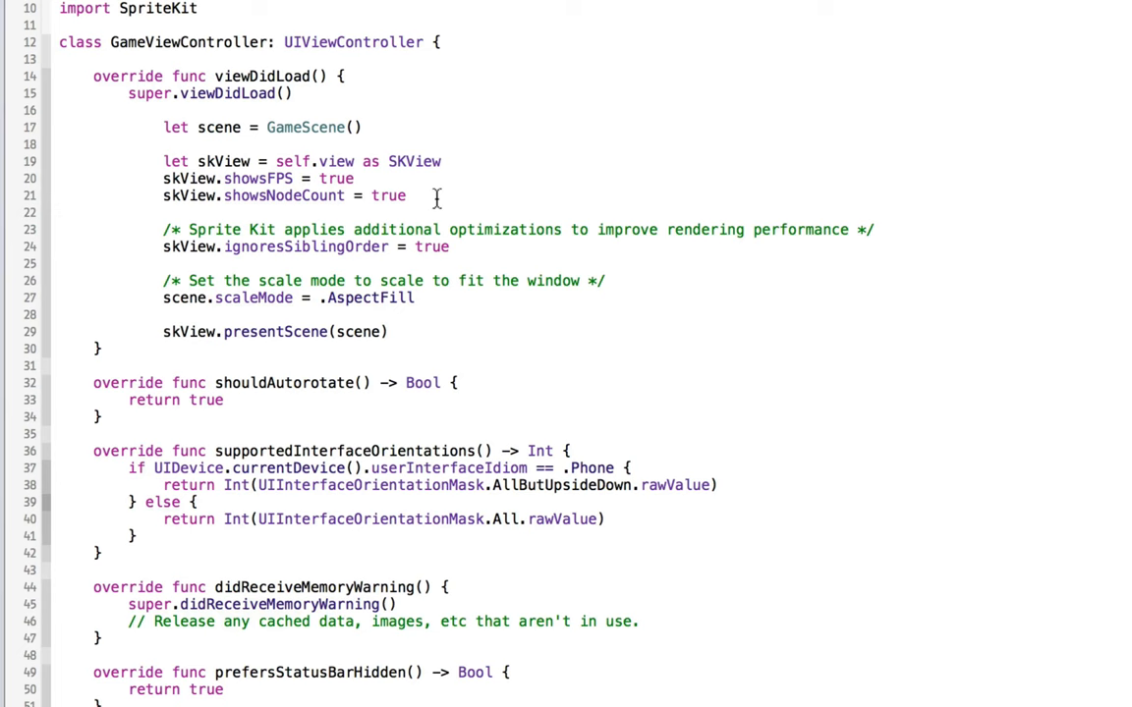
Set scene.scaleMode to .ResizeFill, add scene.anchorPoint, and set scene.size = skView.bounds.size
type("Re")
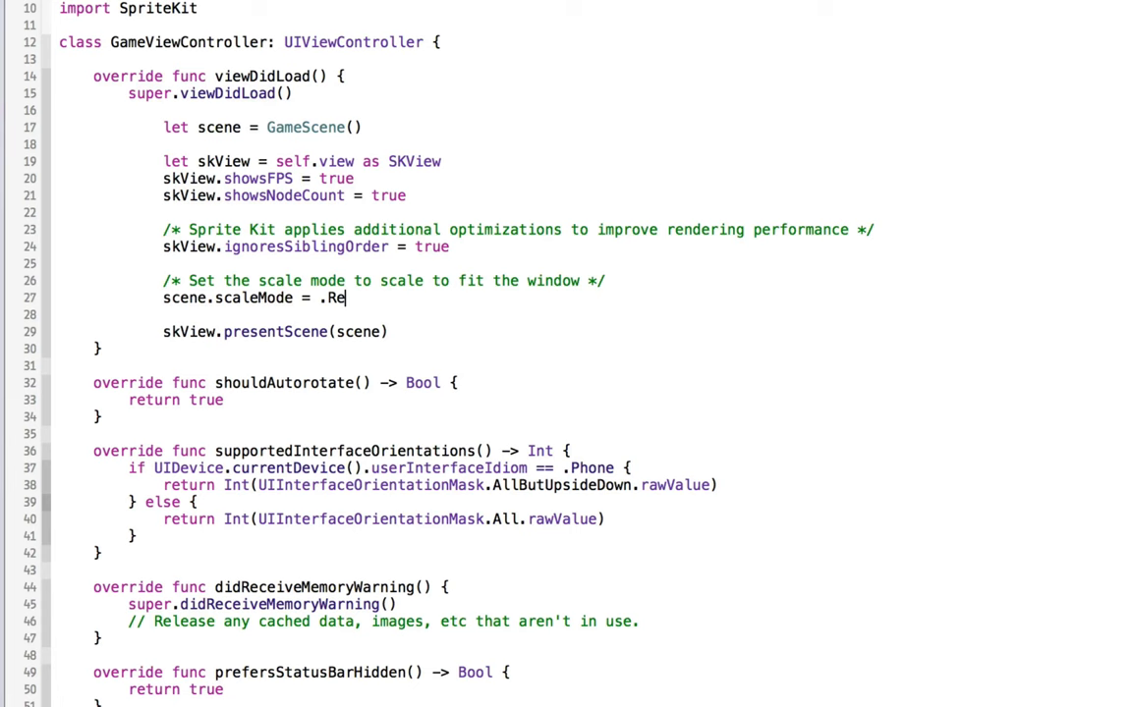
type("sizeFill")
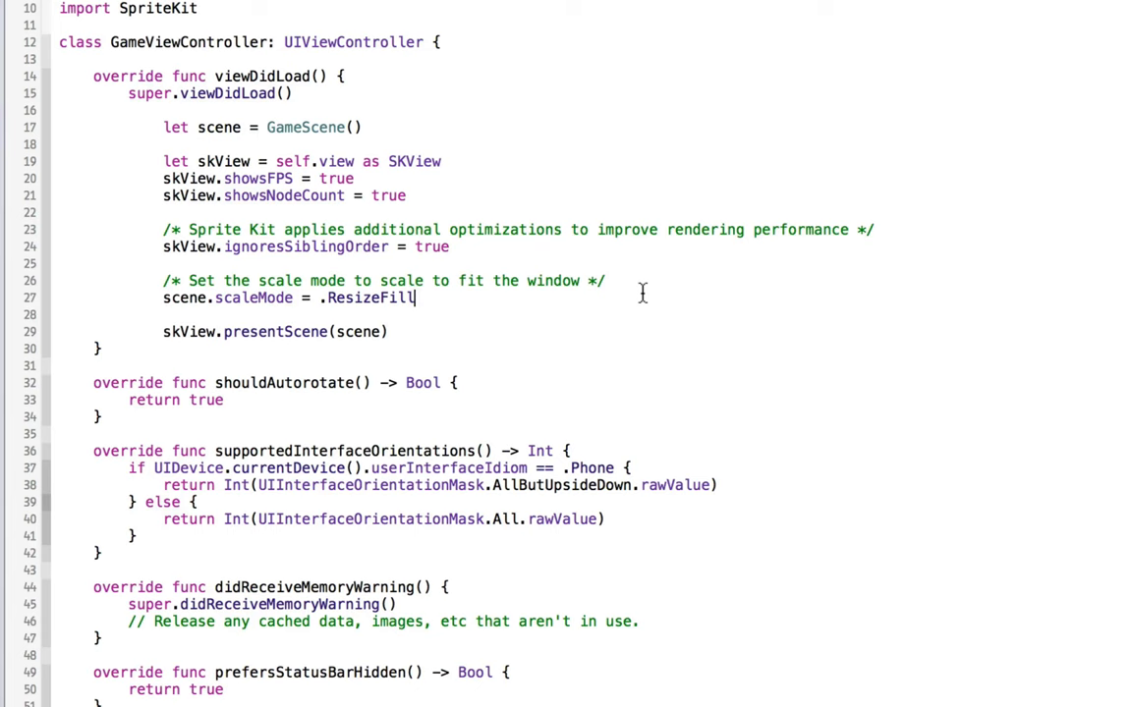
type("scene.anchorPoint = CGPoint(x: 0.5, y: 0.5")
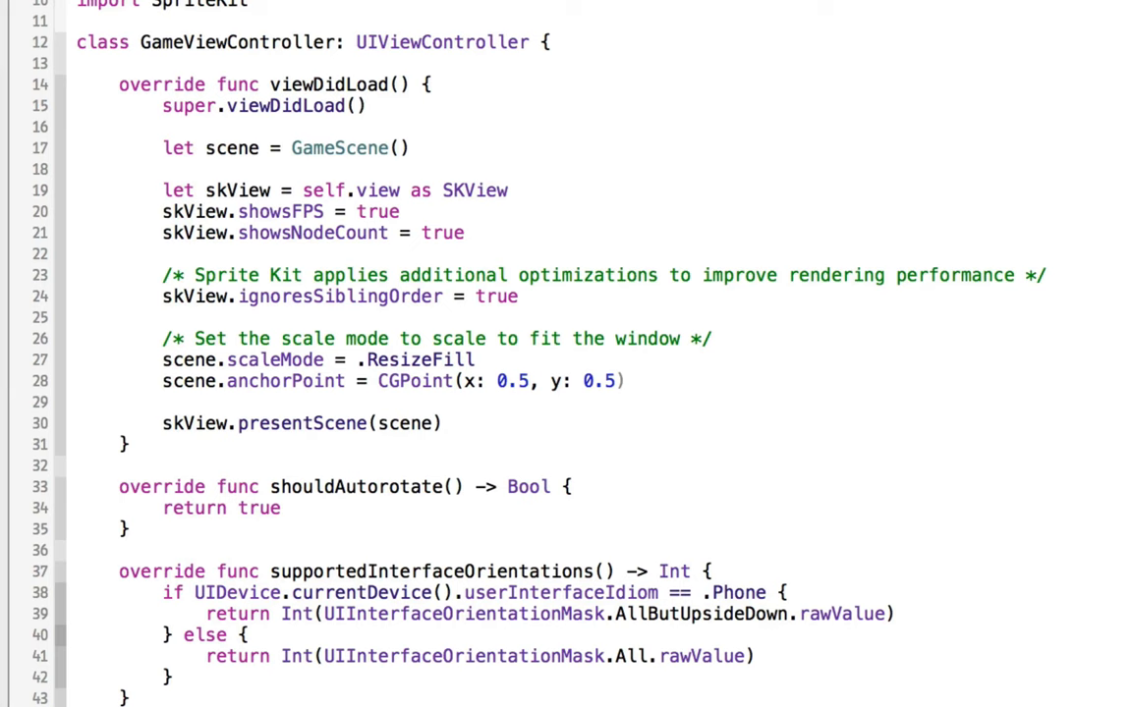
type("scene.size")
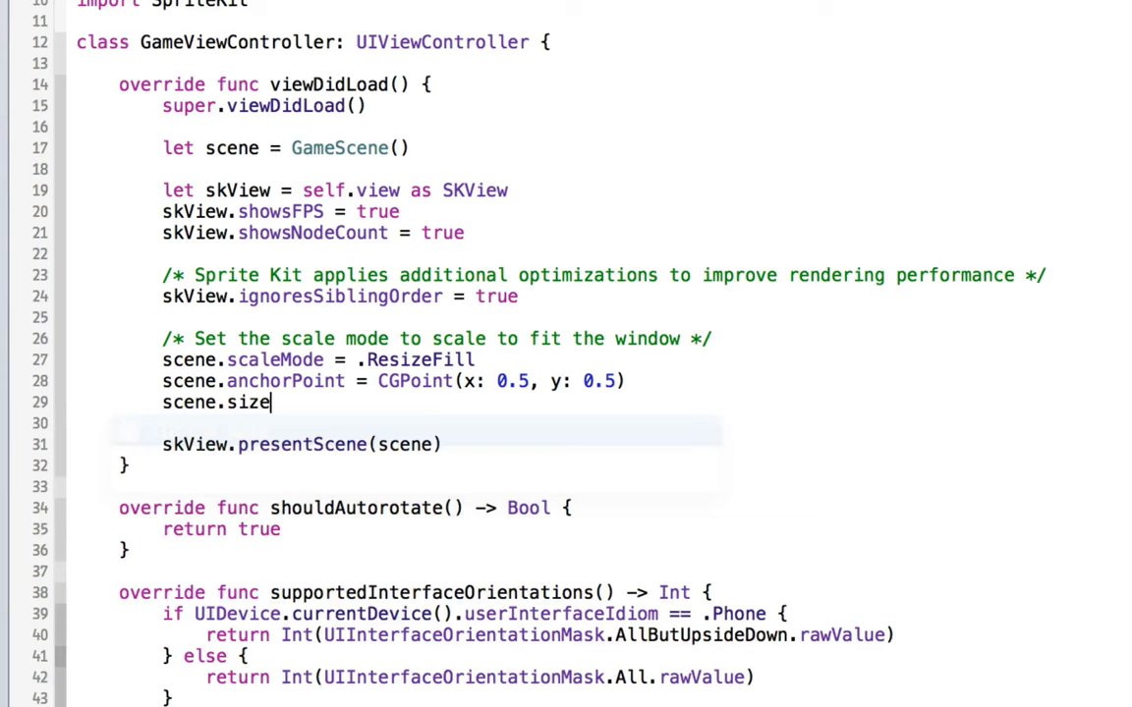
type("= skView.bounds.size")
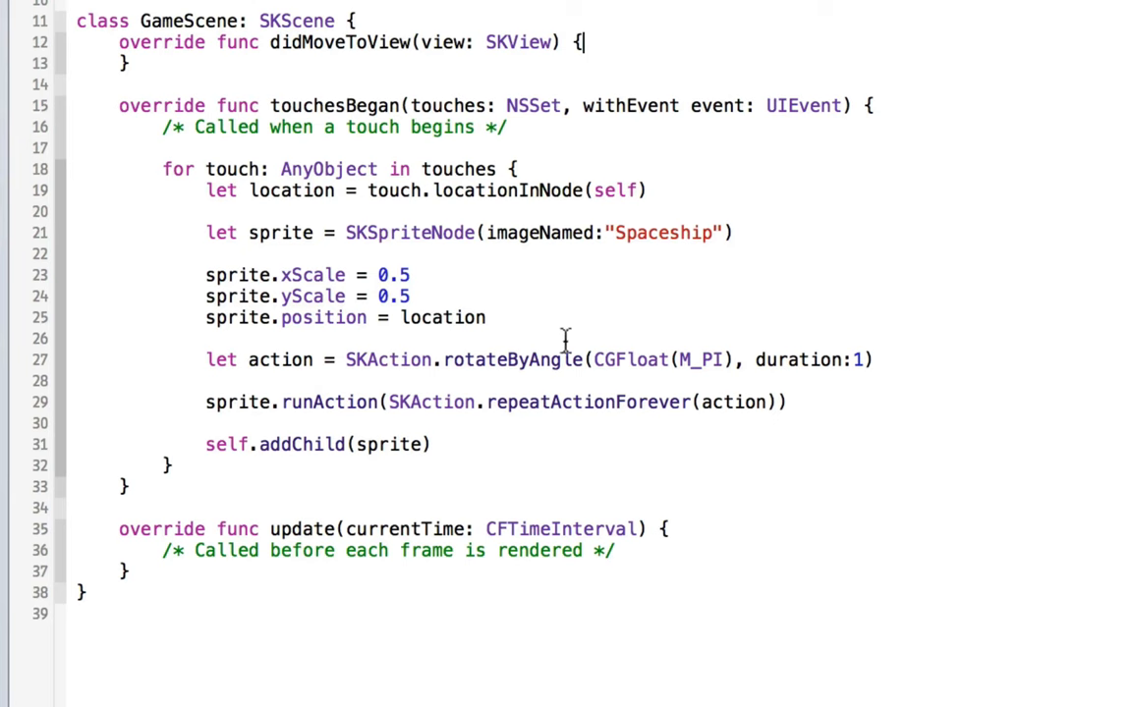
Delete the spaceship-spawning lines inside touchesBegan, leaving an empty touches loop
left_click_drag(204, 189, 428, 444)
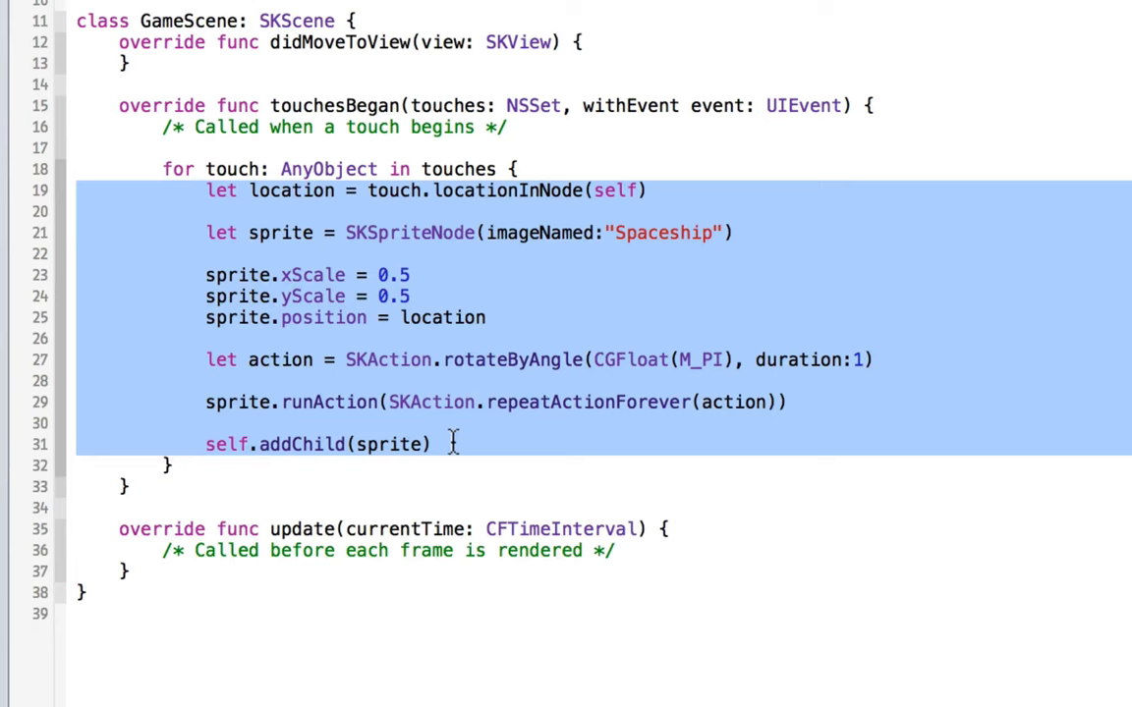
key("Delete")
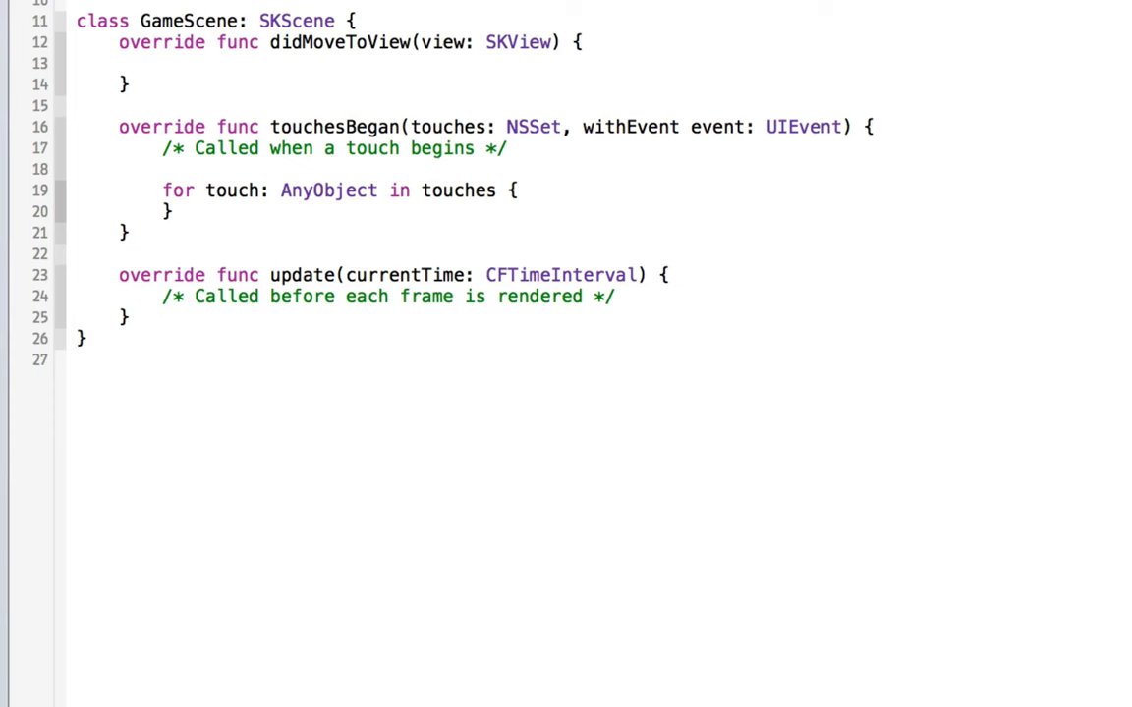
Call addBG() in didMoveToView and define func addBG() creating a sprite node from "bg"
type("addBG()")
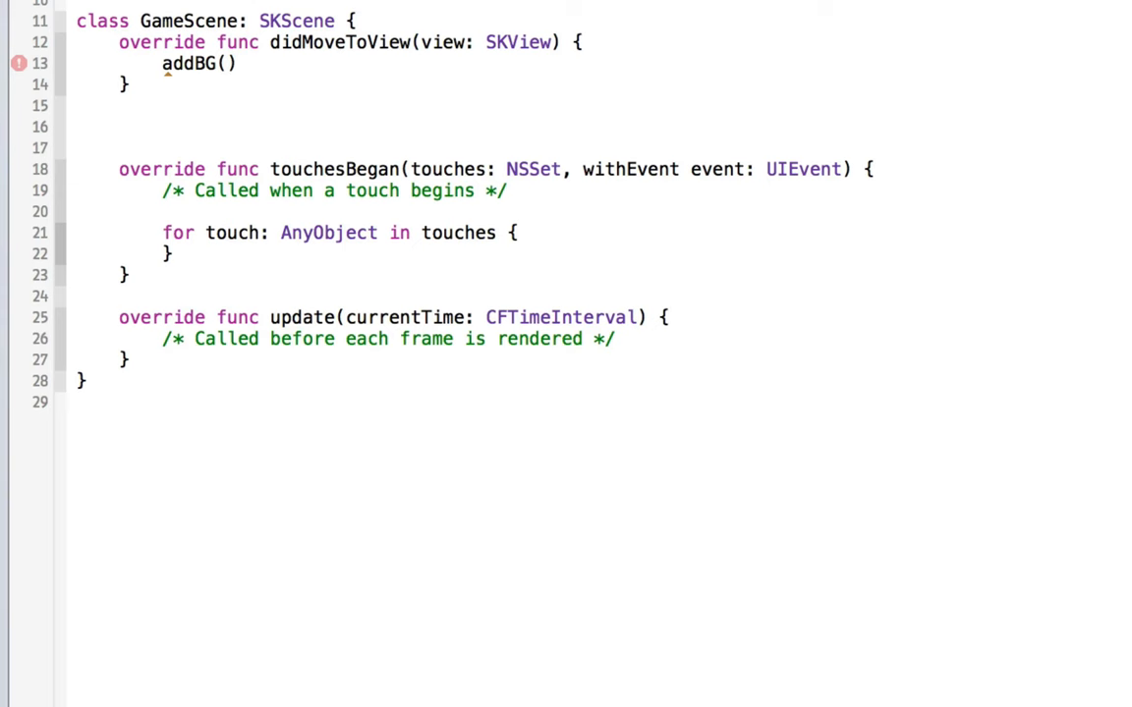
type("func addBG() {")
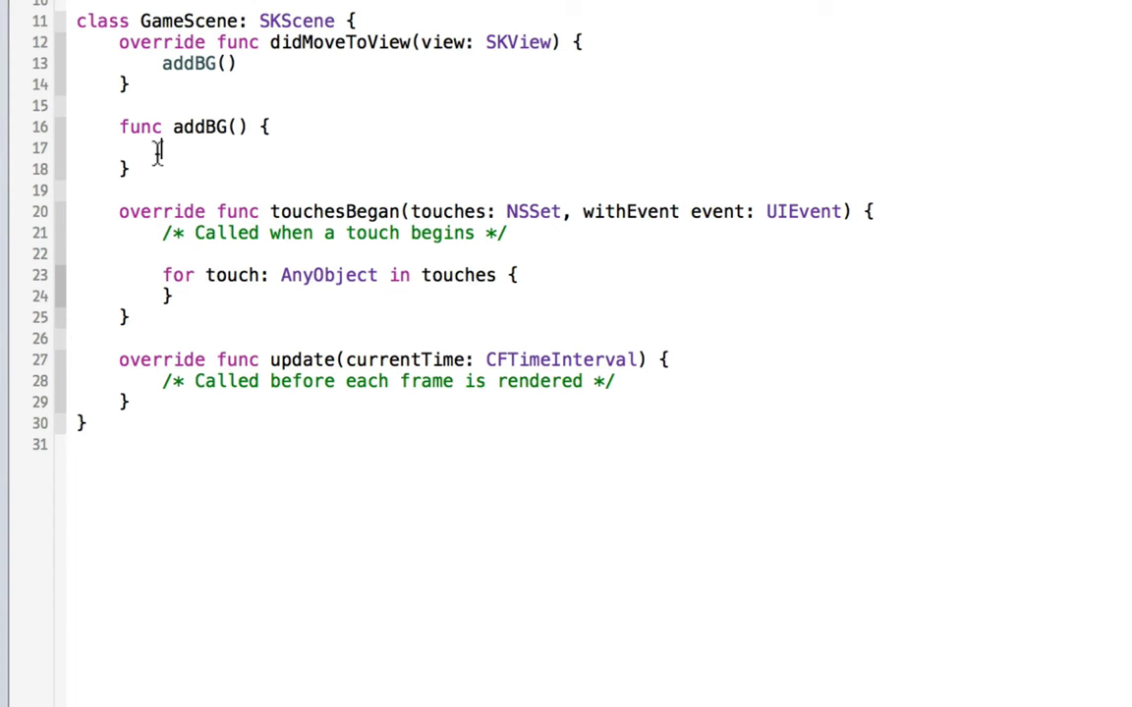
type("let")
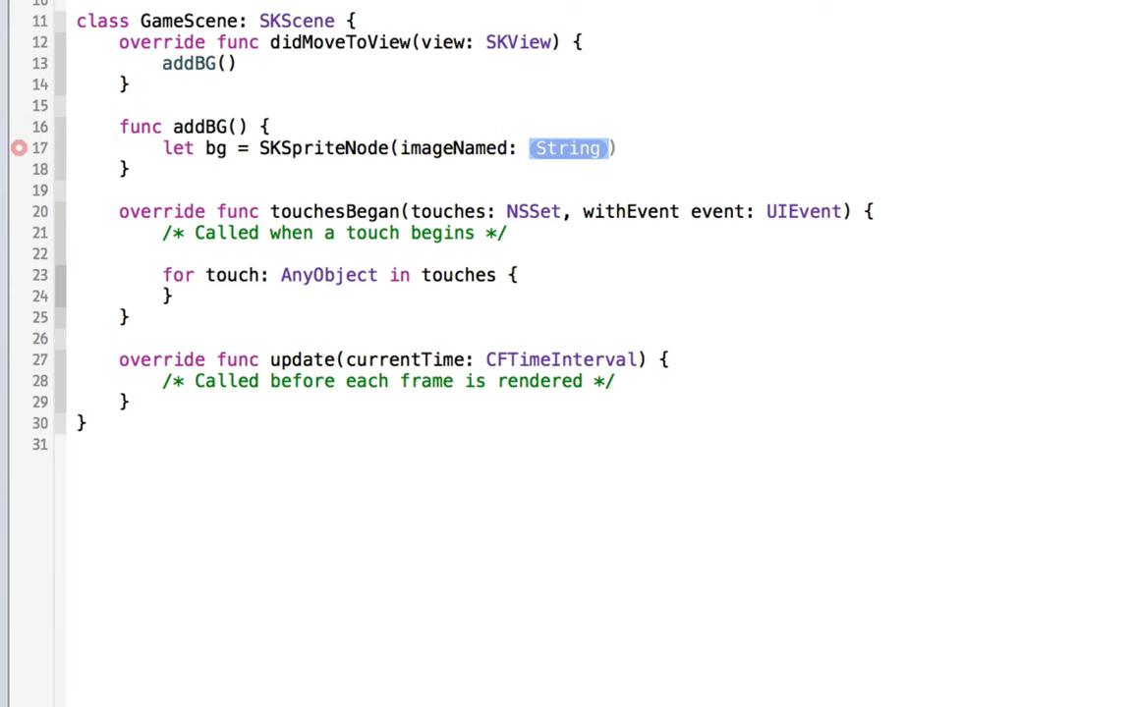
type("\"bg\"")
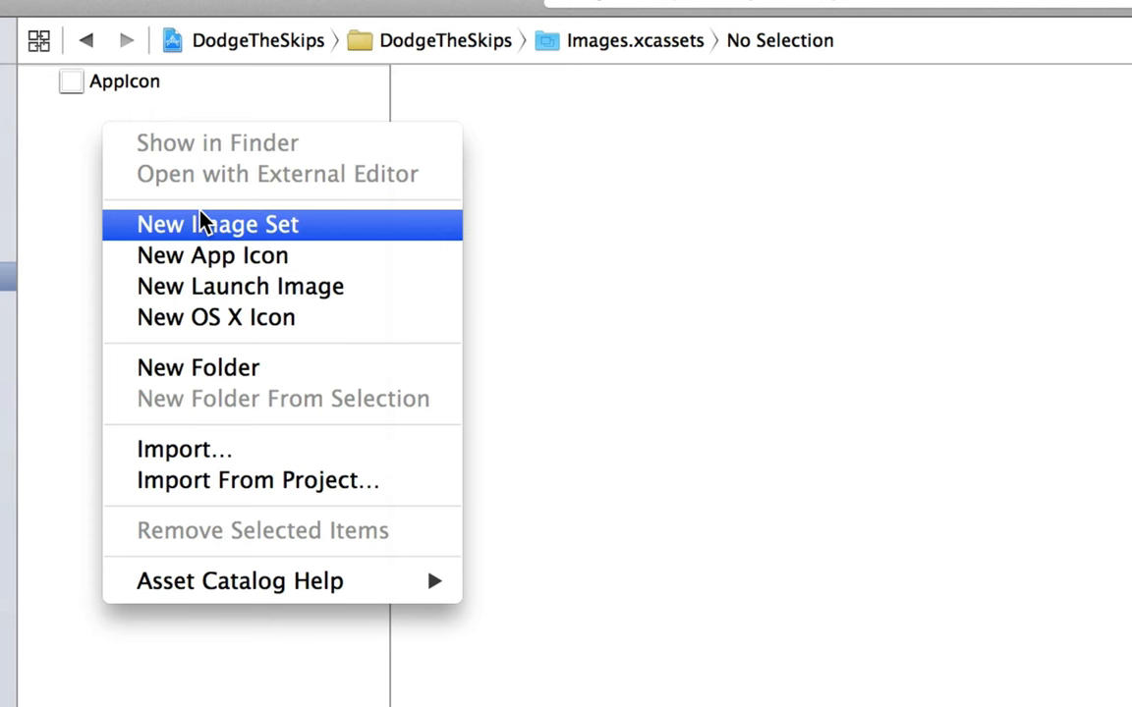
Add a new image set to Images.xcassets
left_click(216, 224)
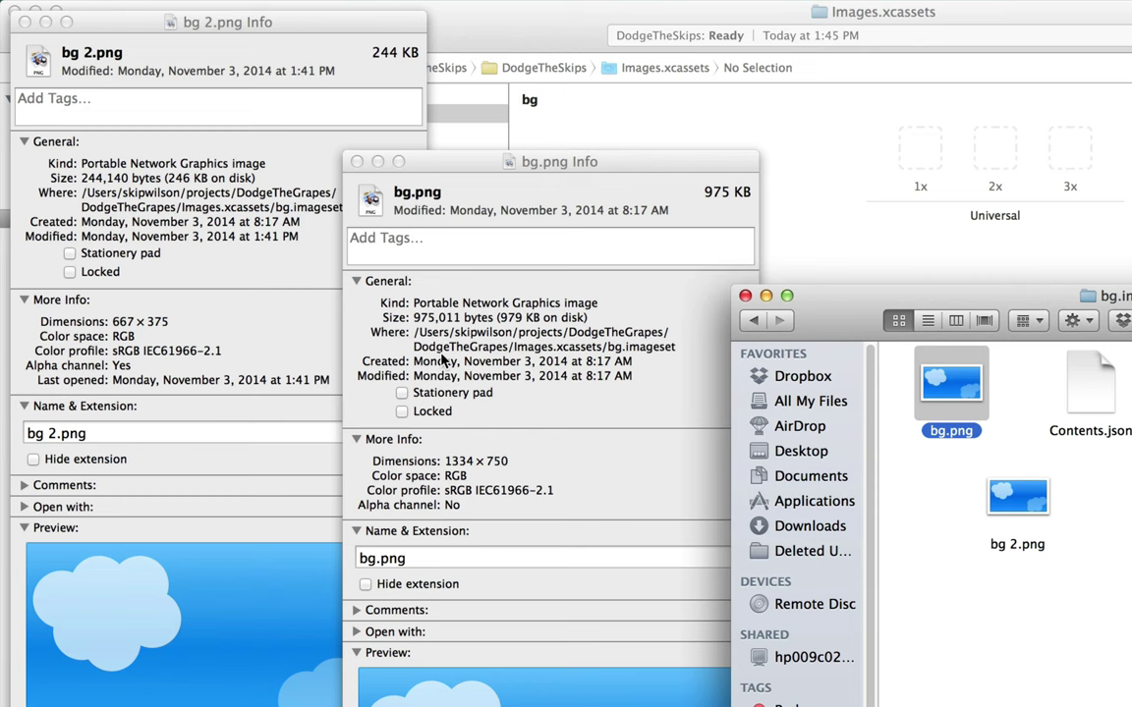
mouse_move(542, 467)
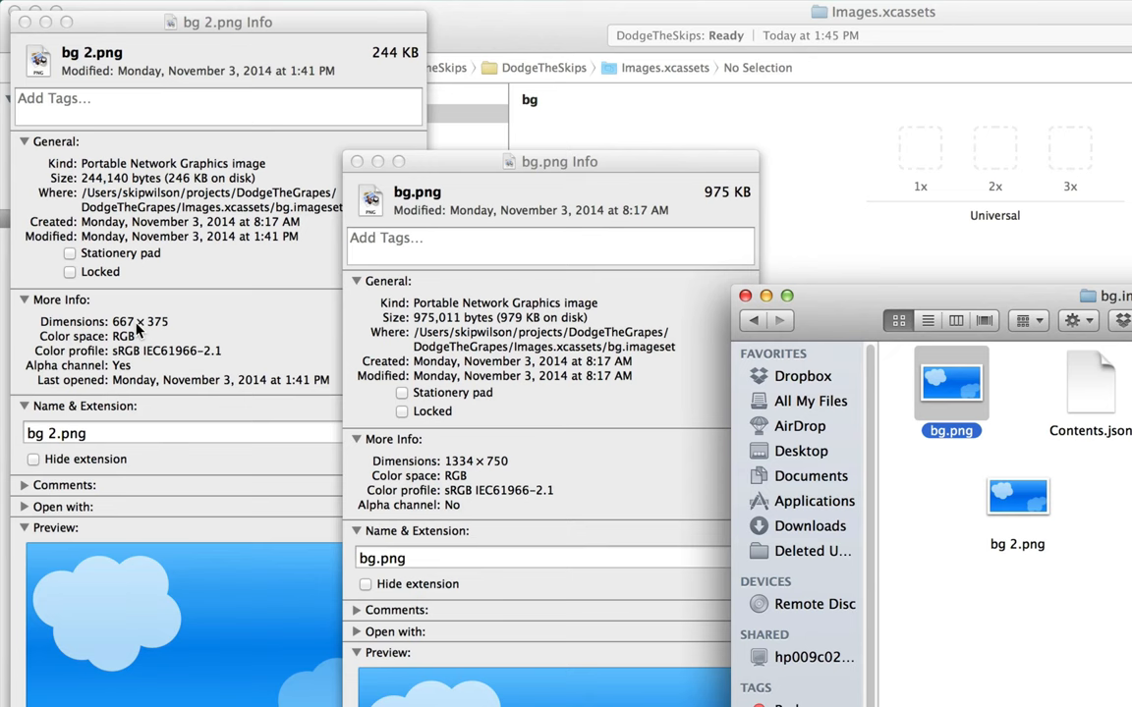
Pick bg.png (1334 × 750) to bring into the bg image set
left_click(951, 383)
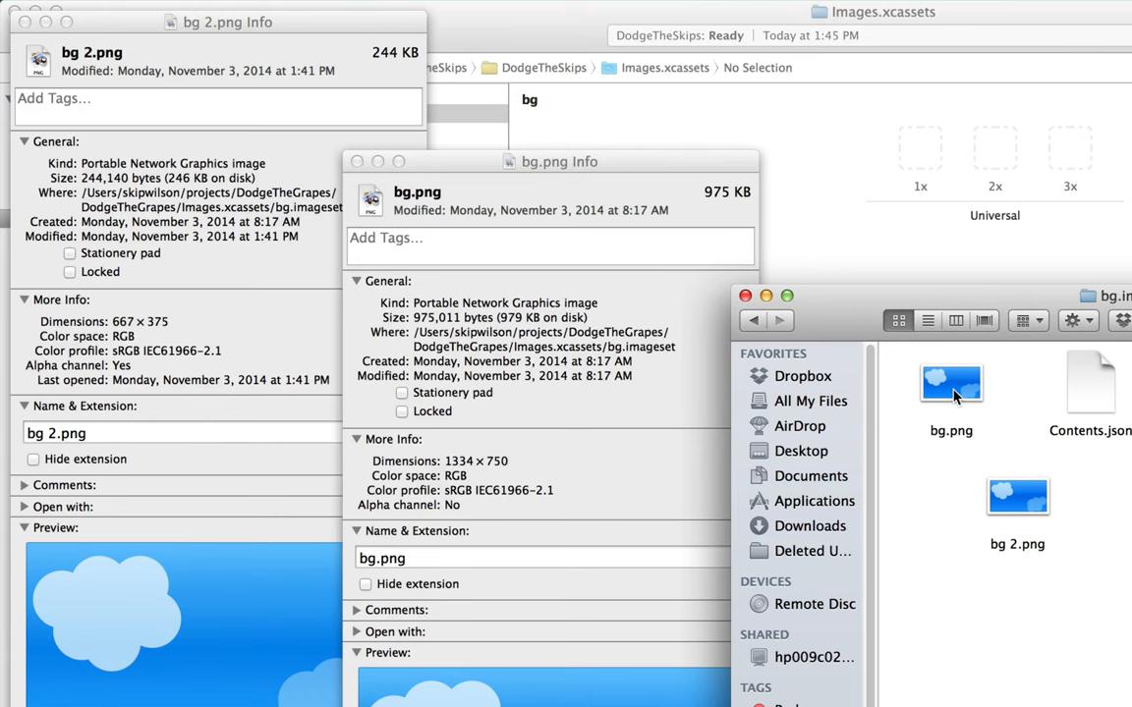
left_click(1018, 495)
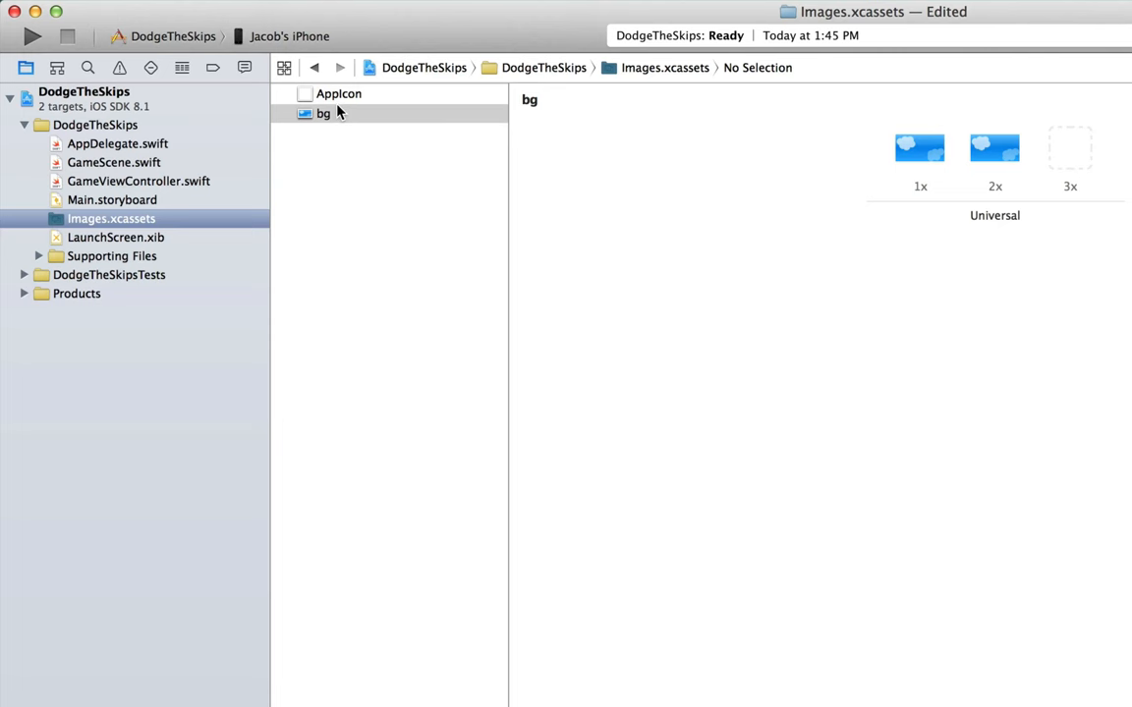
View the bg image set holding the background at 1x and 2x
left_click(114, 161)
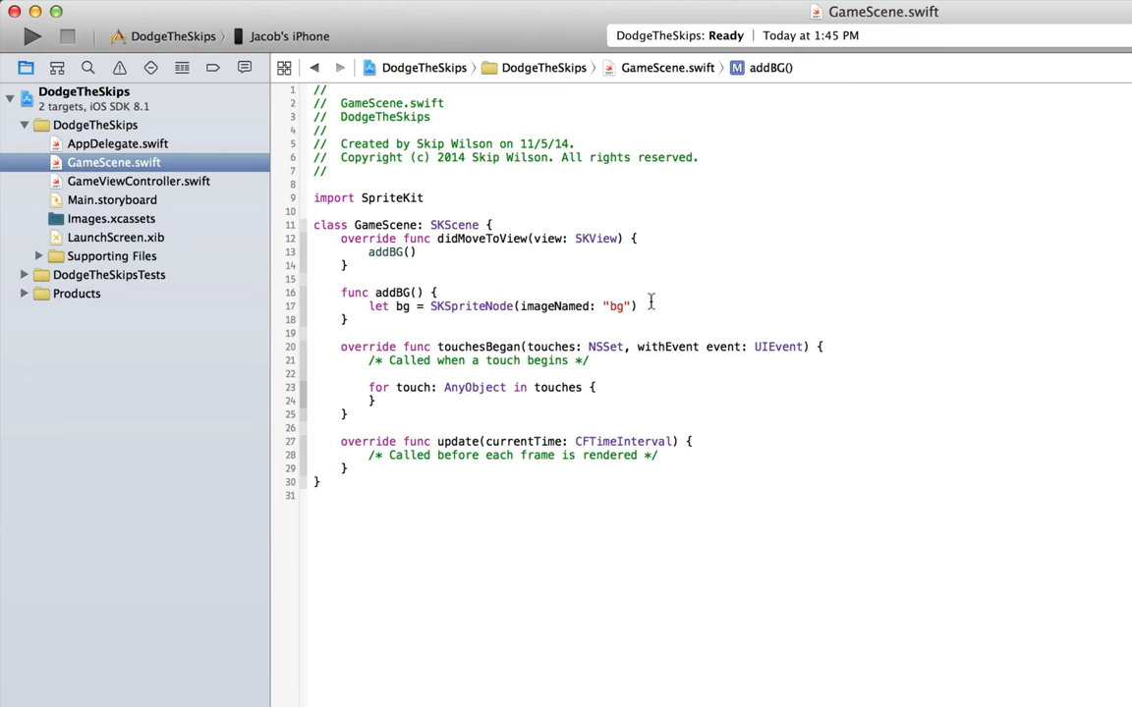
Add addChild(bg) below the let bg line in addBG
type("addChild()")
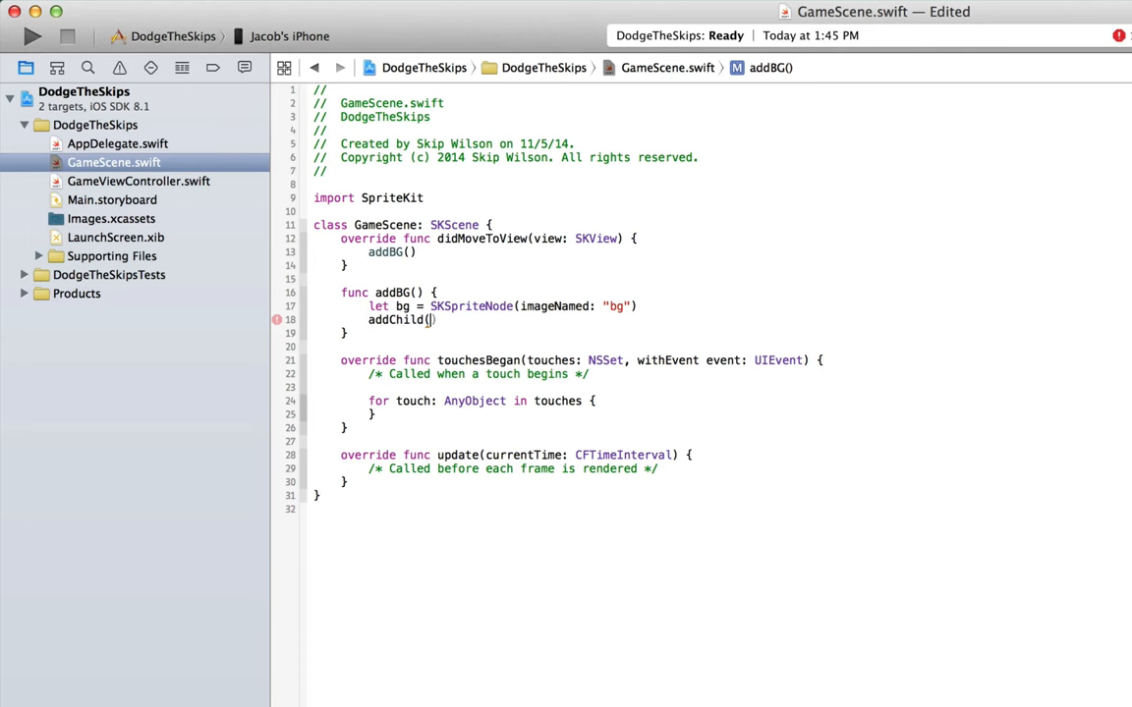
type("bg")
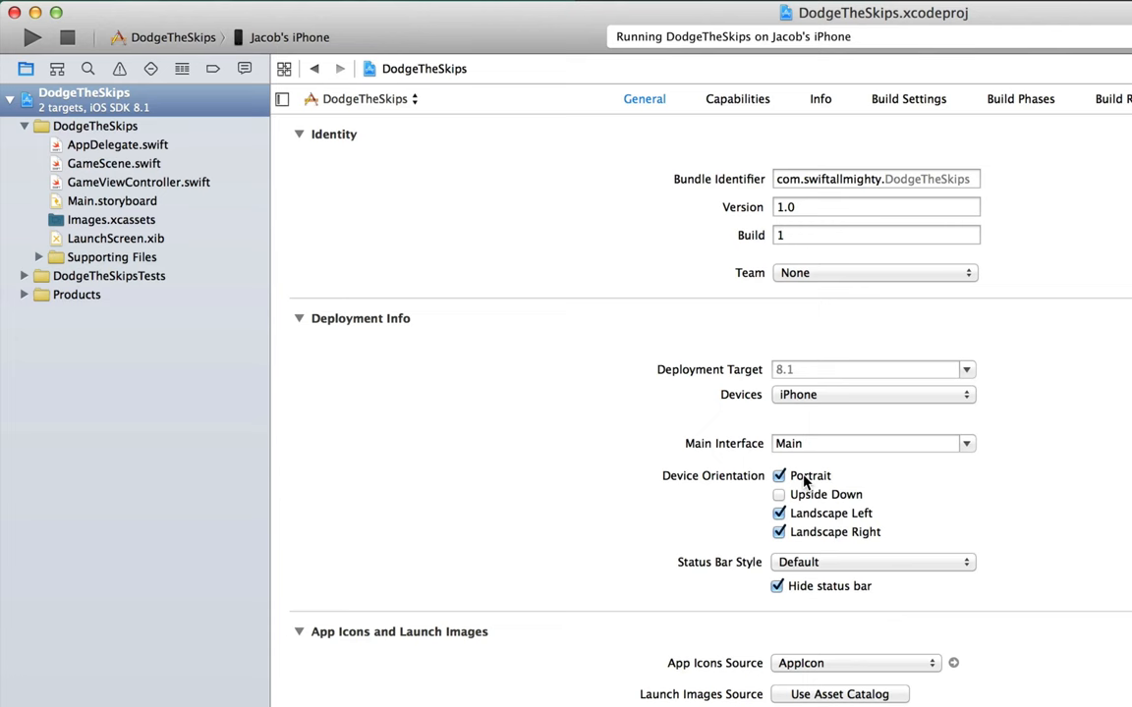
Disable Portrait device orientation so DodgeTheSkips runs landscape-only
left_click(778, 475)
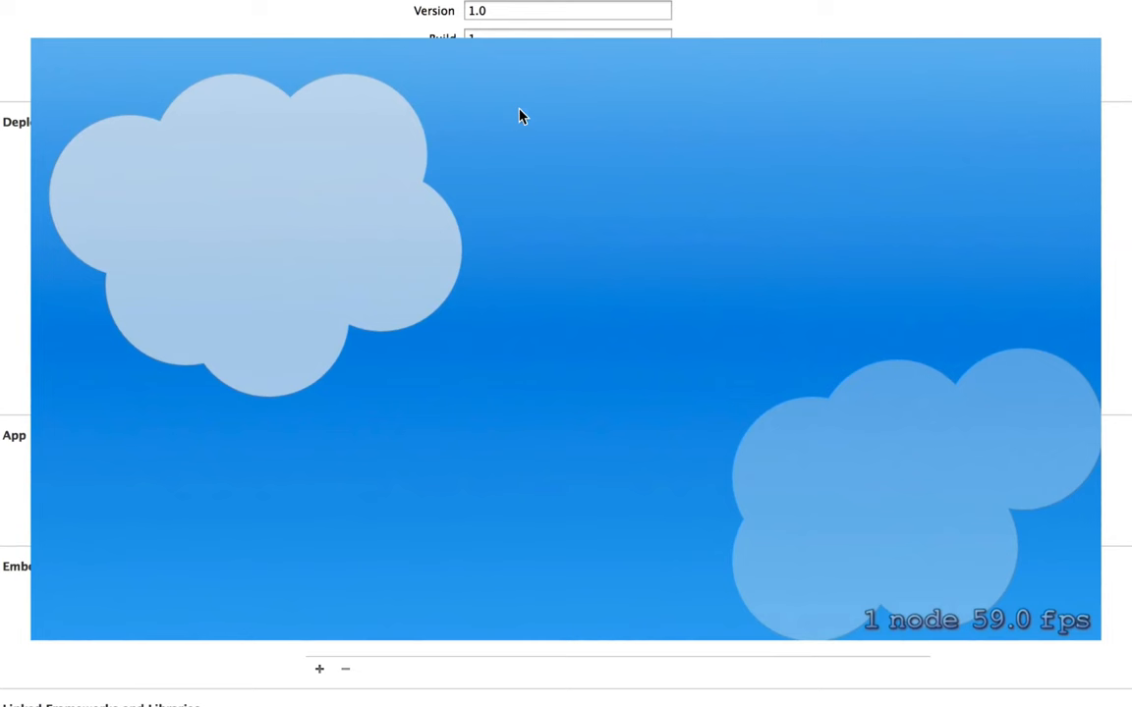
mouse_move(682, 355)
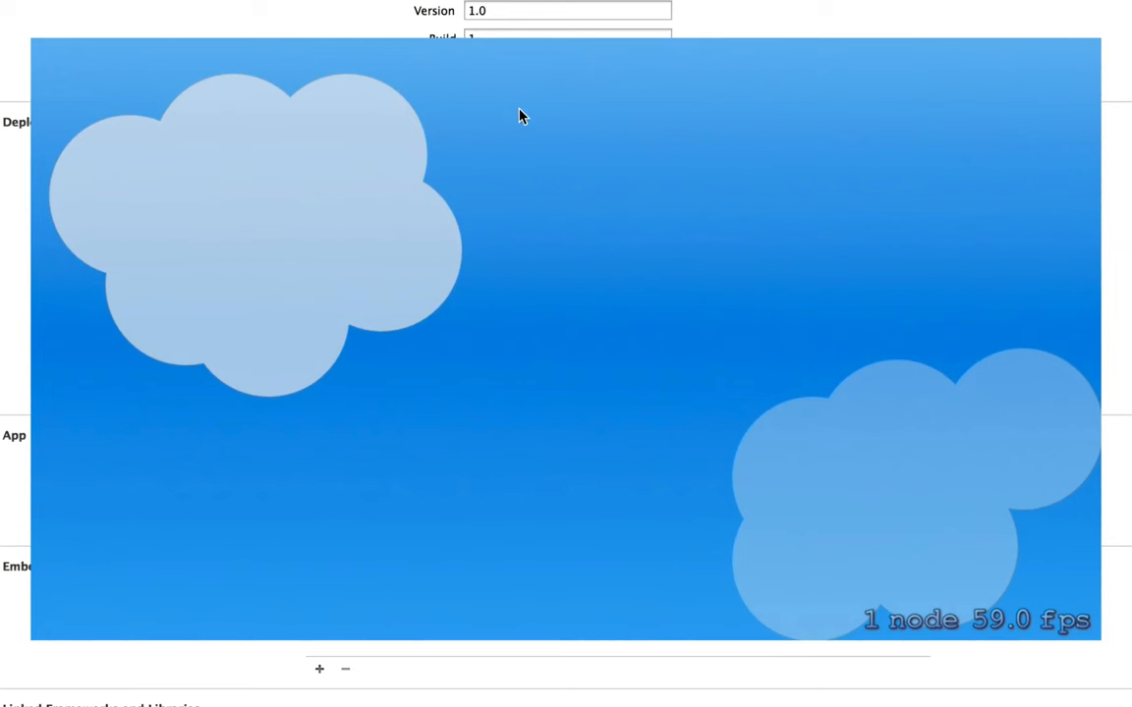